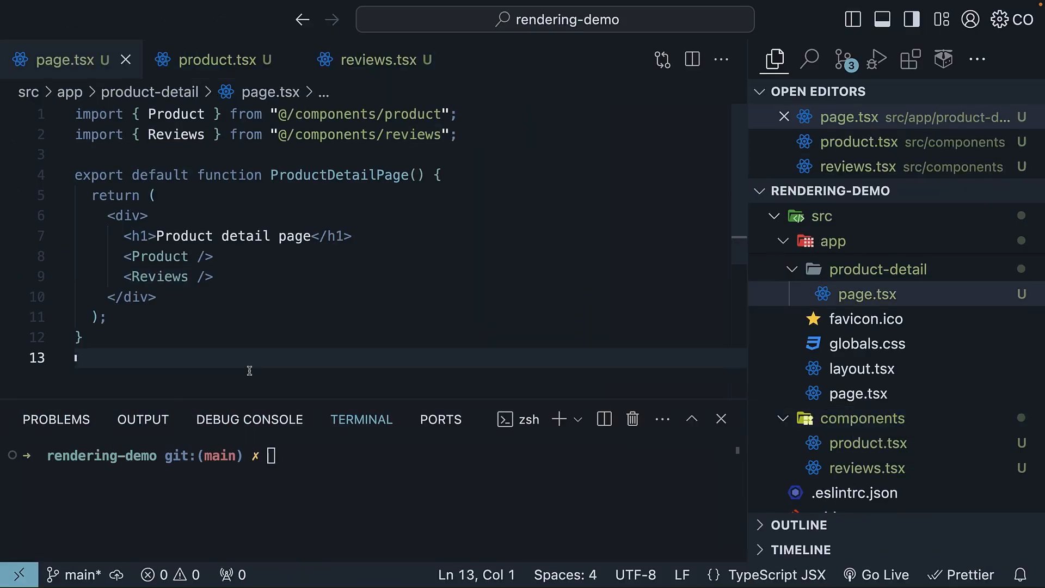
mouse_move(152, 166)
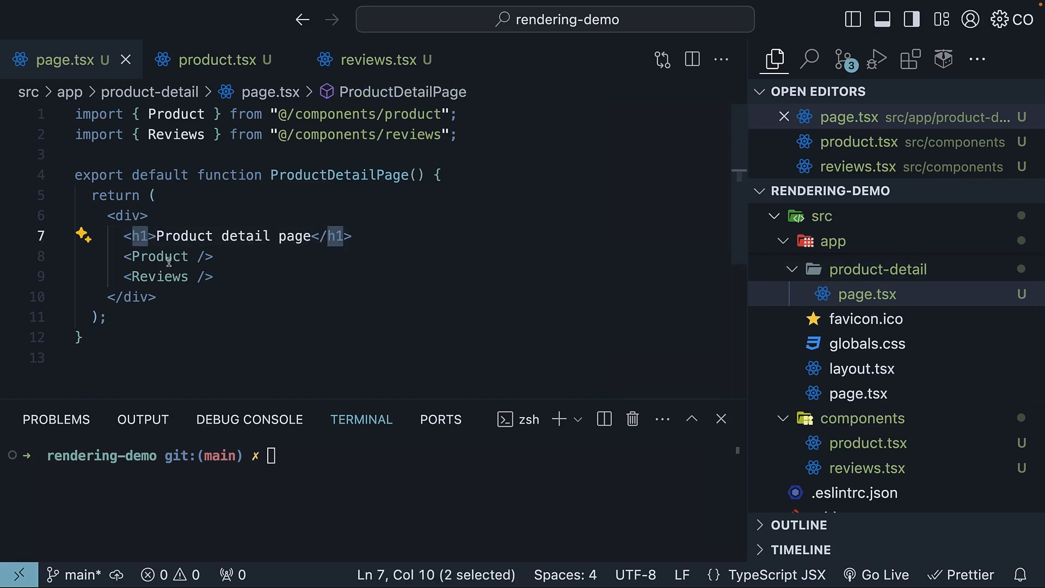
- Inspect the Reviews markup, the Product component's 2000 ms delay, then the Reviews component
double_click(158, 255)
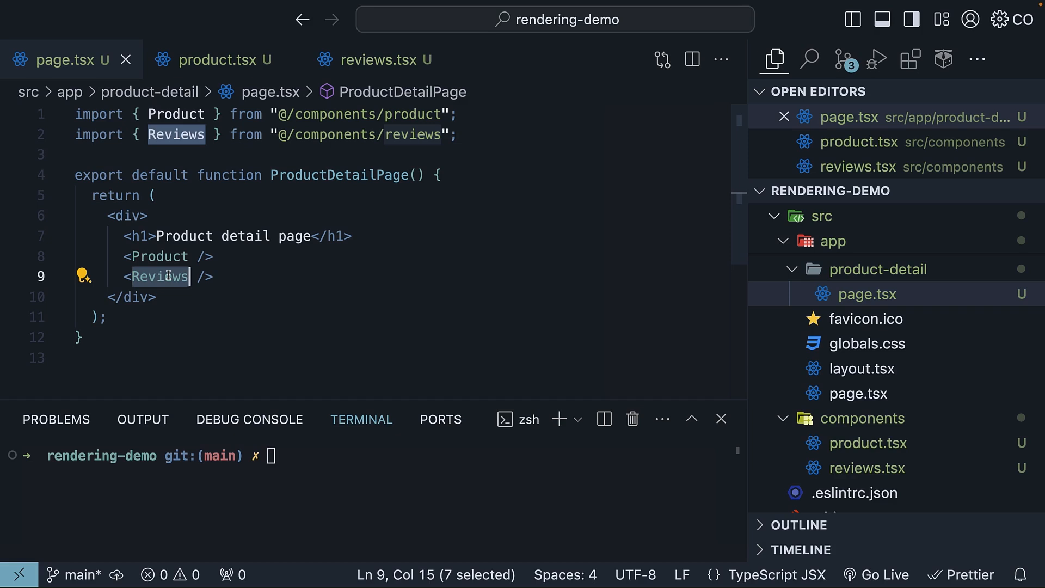
mouse_move(314, 276)
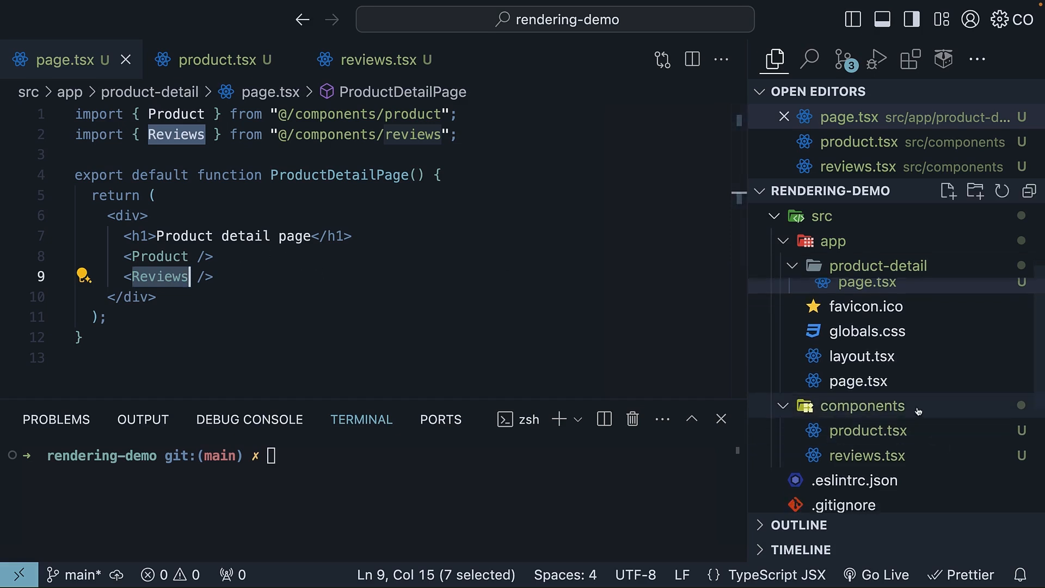
mouse_move(480, 383)
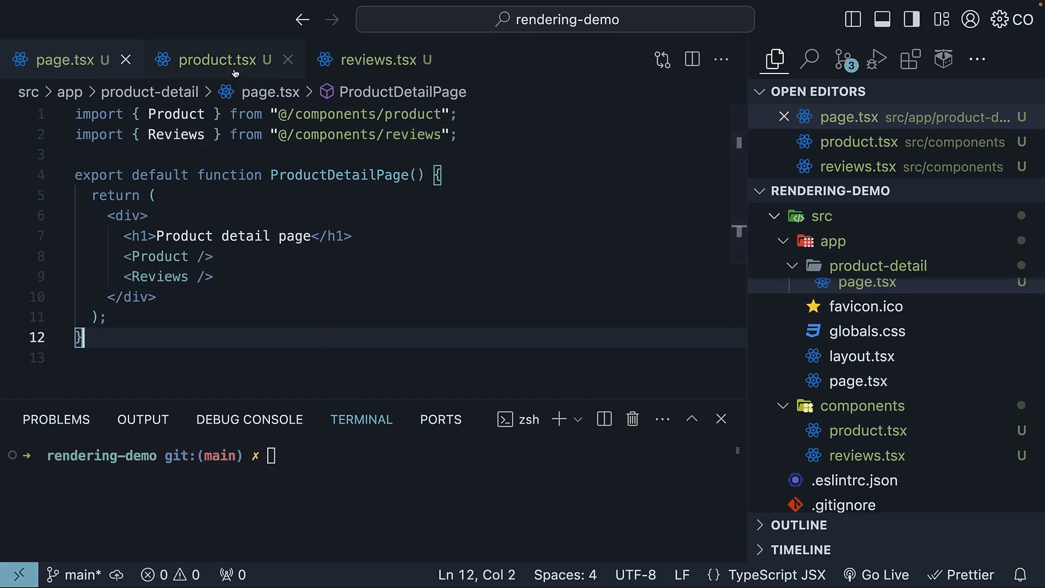
click(213, 60)
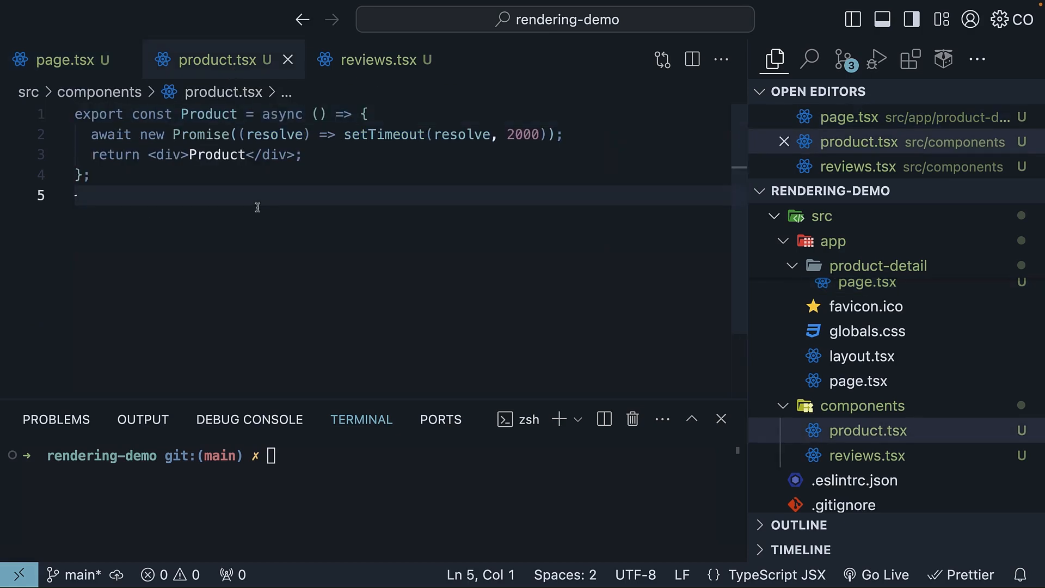
double_click(109, 135)
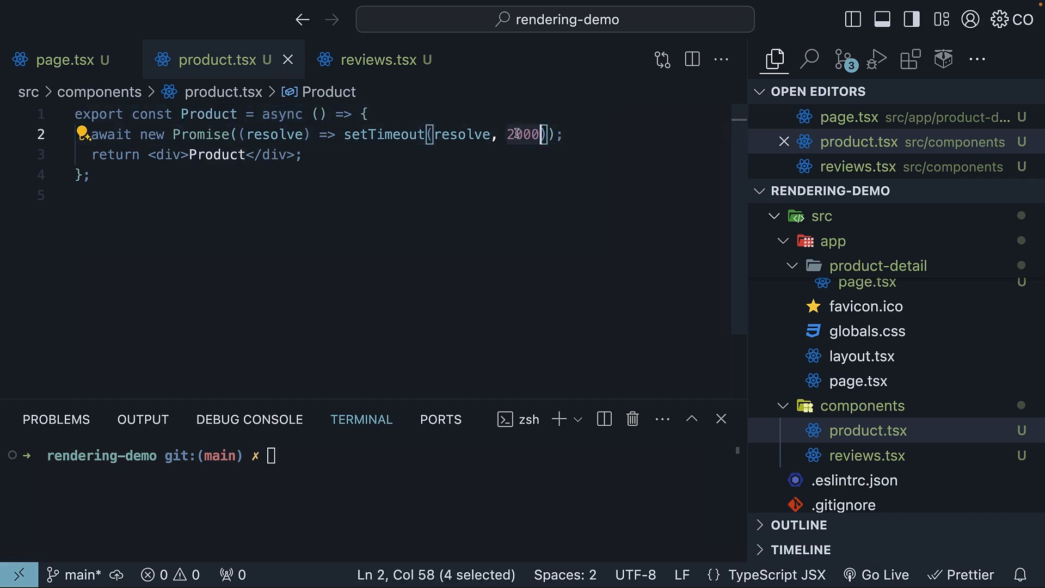
click(383, 60)
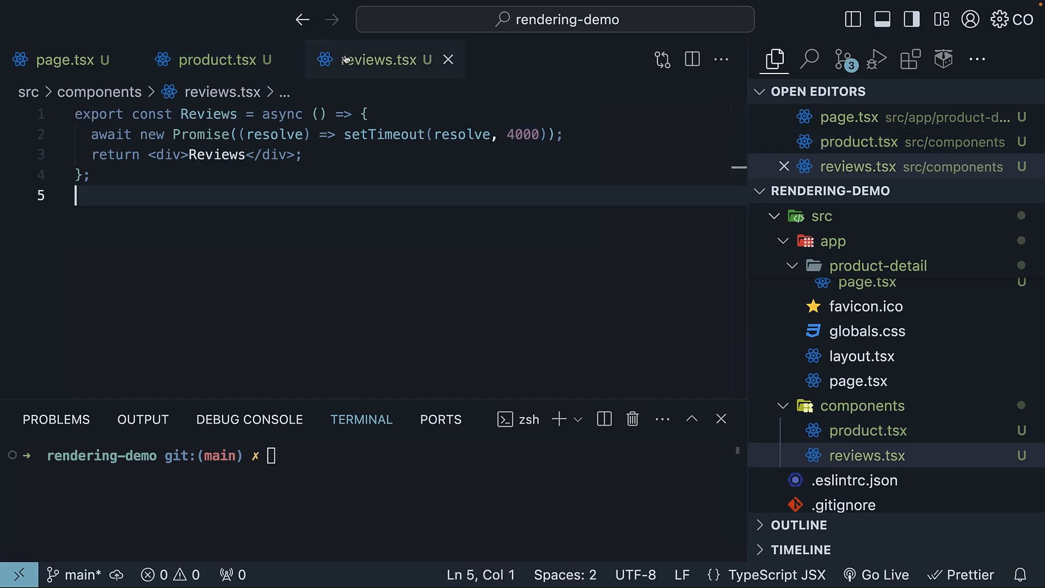
mouse_move(514, 158)
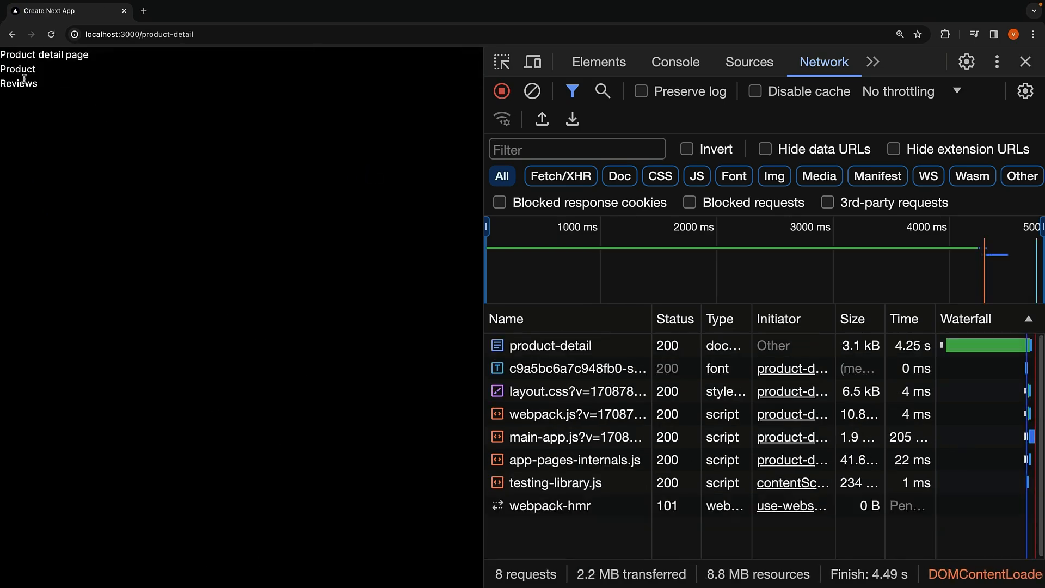
- Select and deselect the Reviews text on the loaded product-detail page
double_click(19, 83)
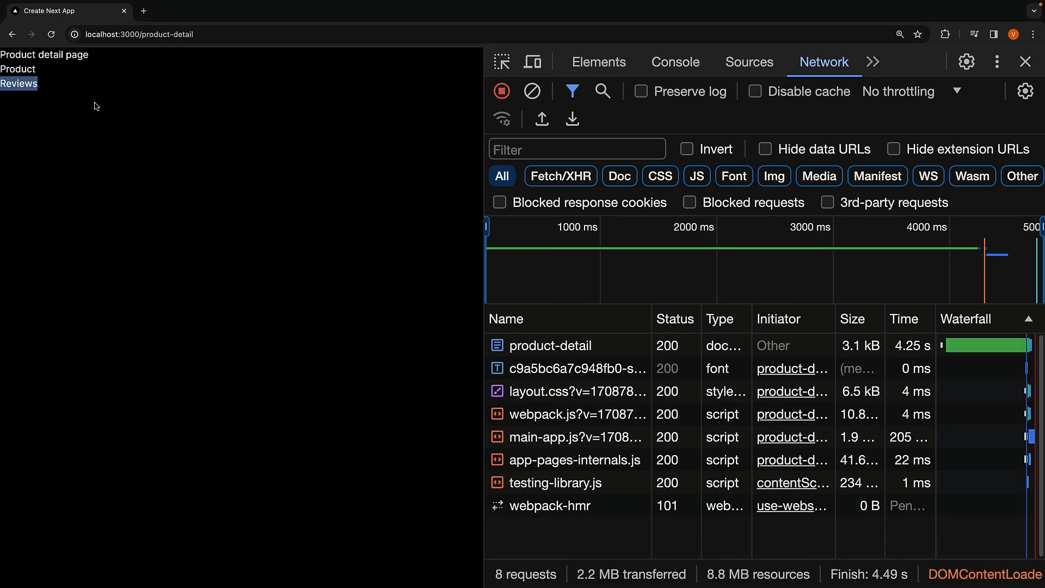
click(531, 91)
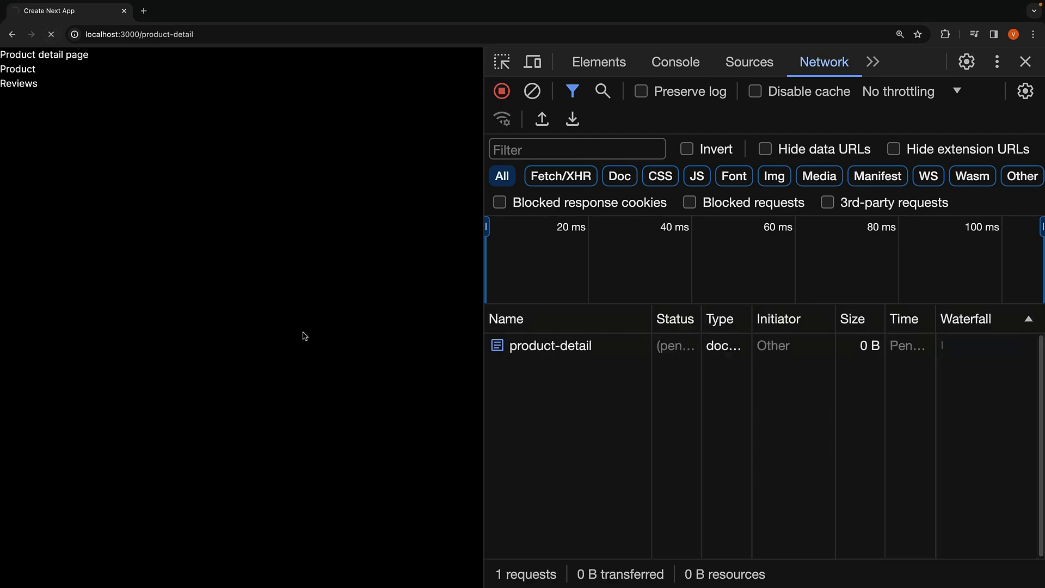
mouse_move(706, 410)
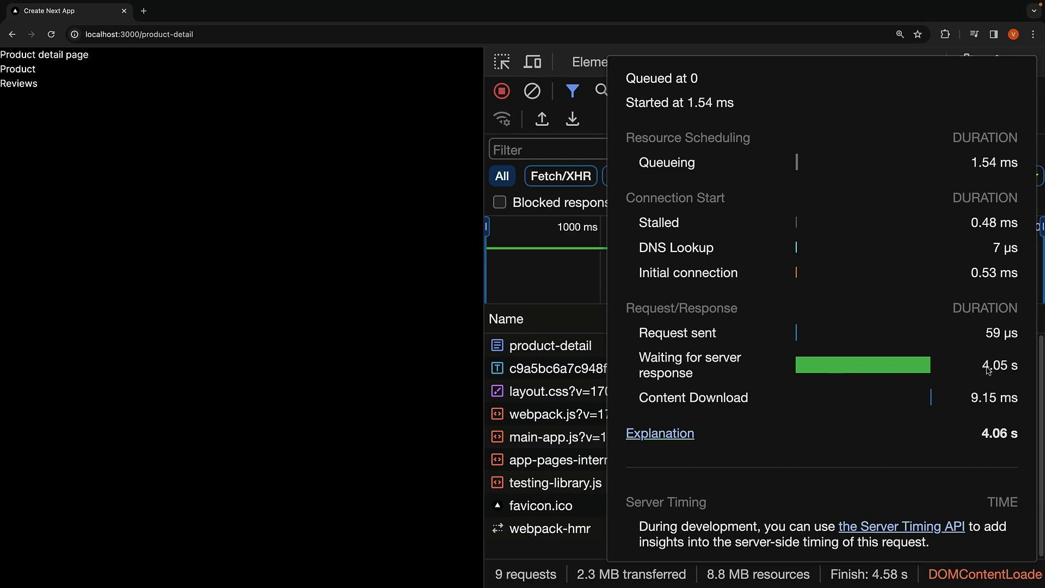
mouse_move(803, 370)
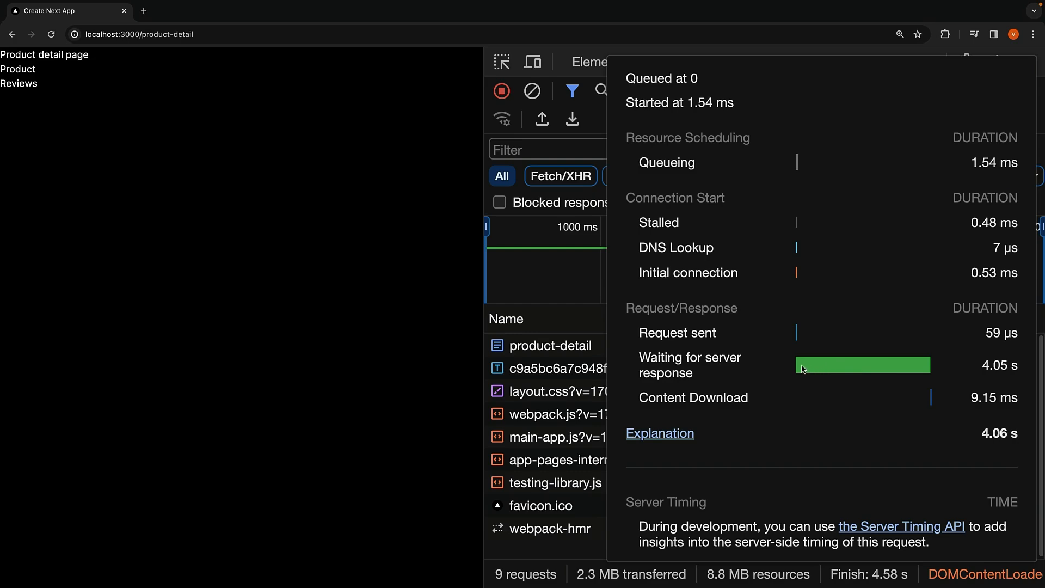
mouse_move(715, 381)
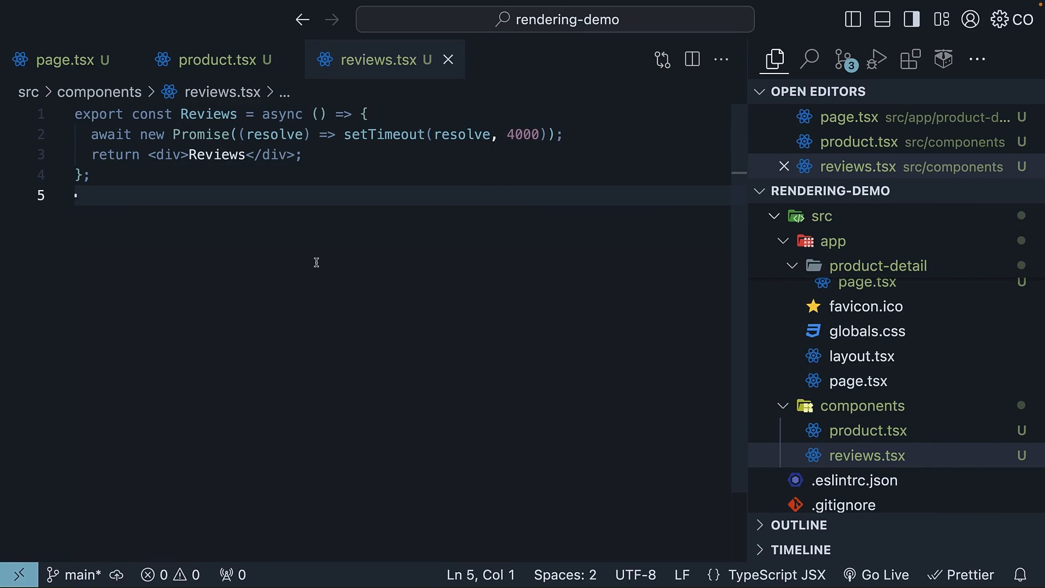
mouse_move(354, 250)
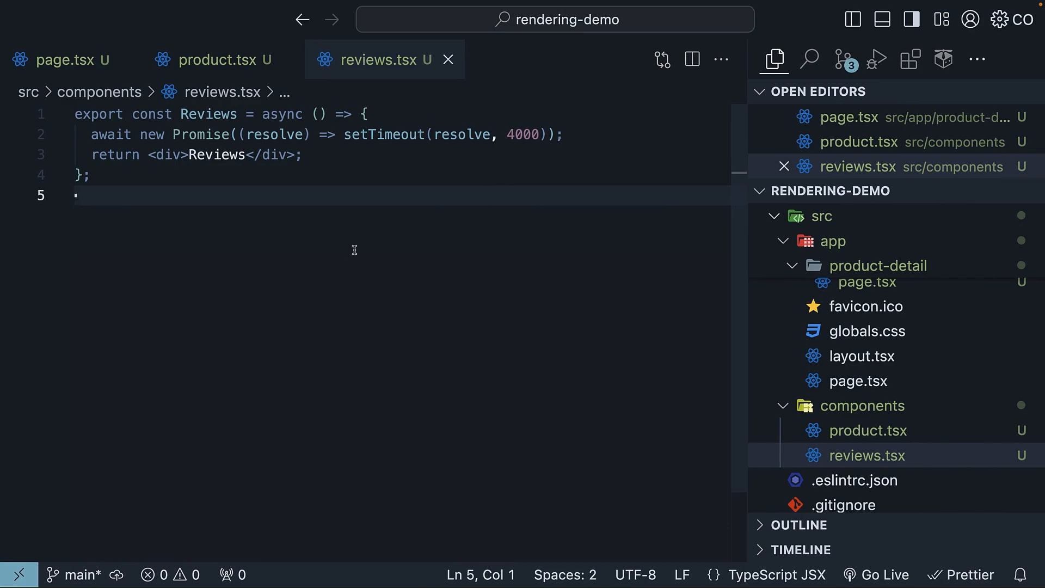
- In page.tsx, import Suspense and add 'Loading product details...' fallbacks around Product and Reviews
click(365, 113)
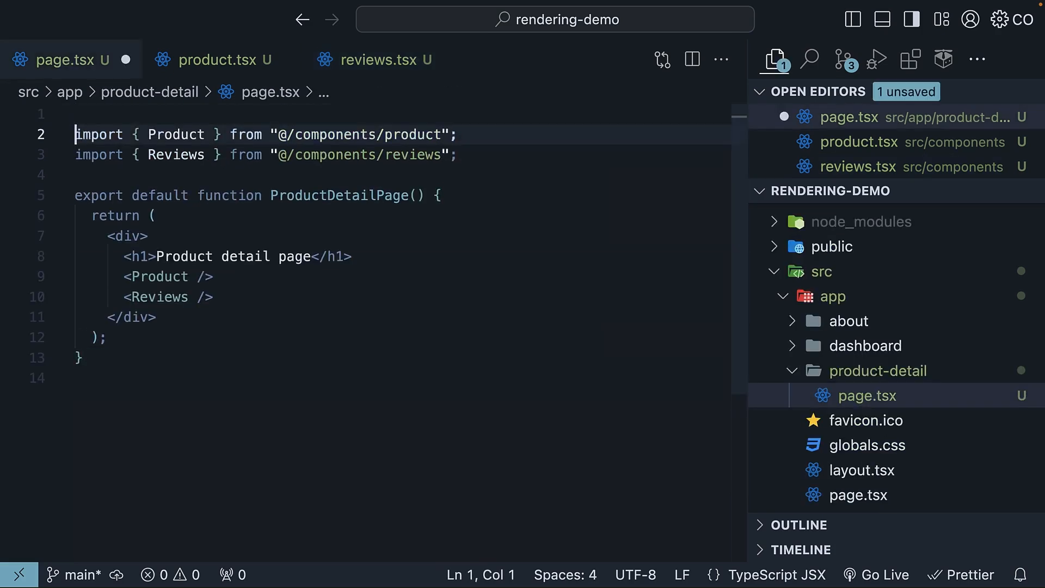
text(im)
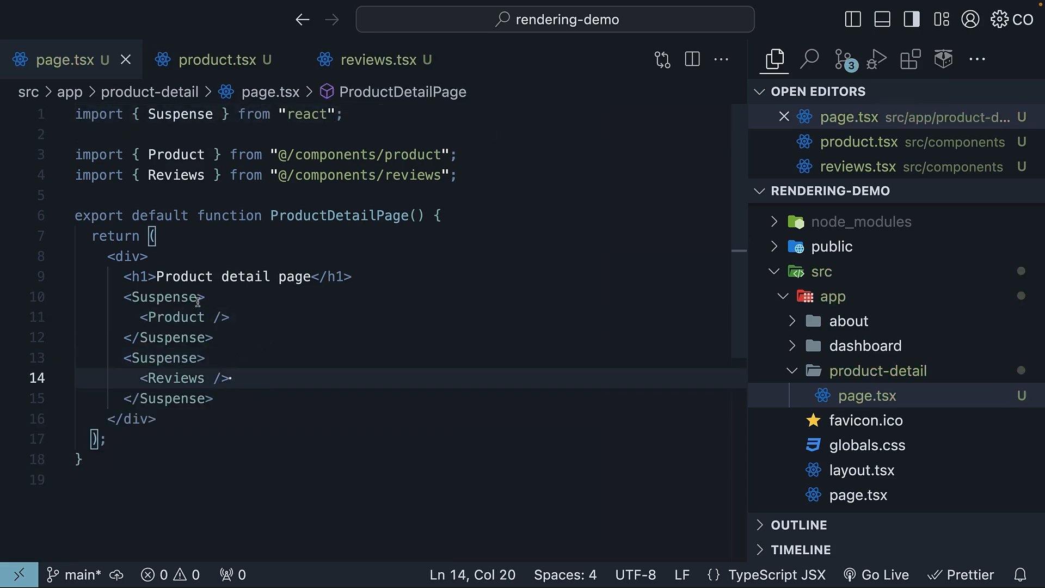
text(fallback)
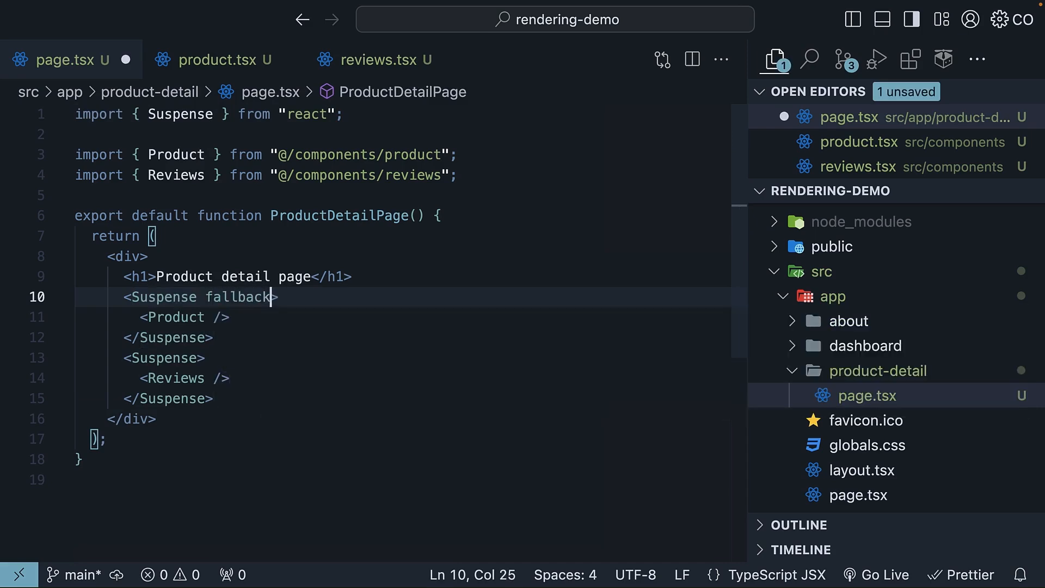
text(={})
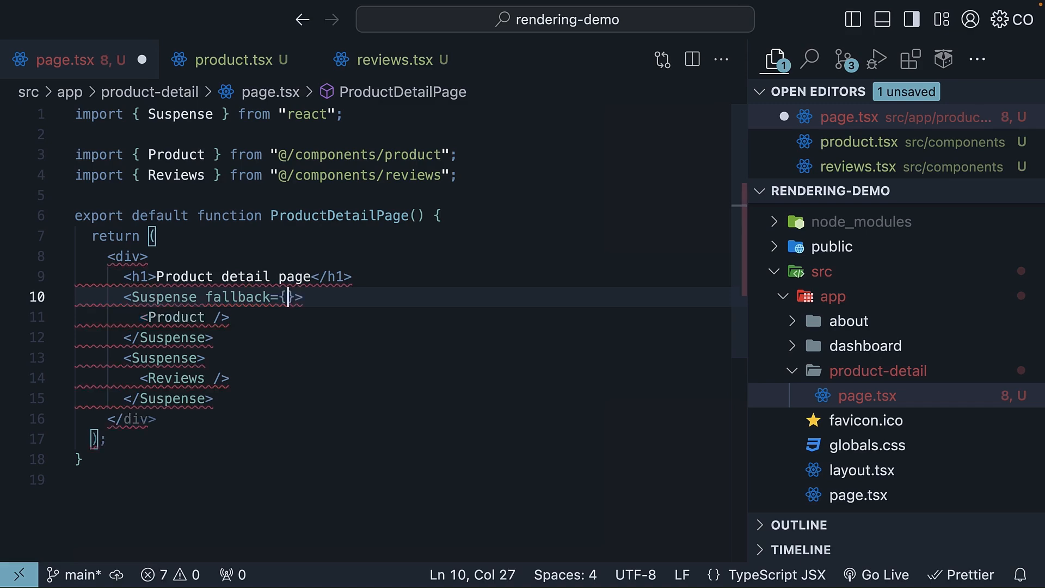
text(<p></p>)
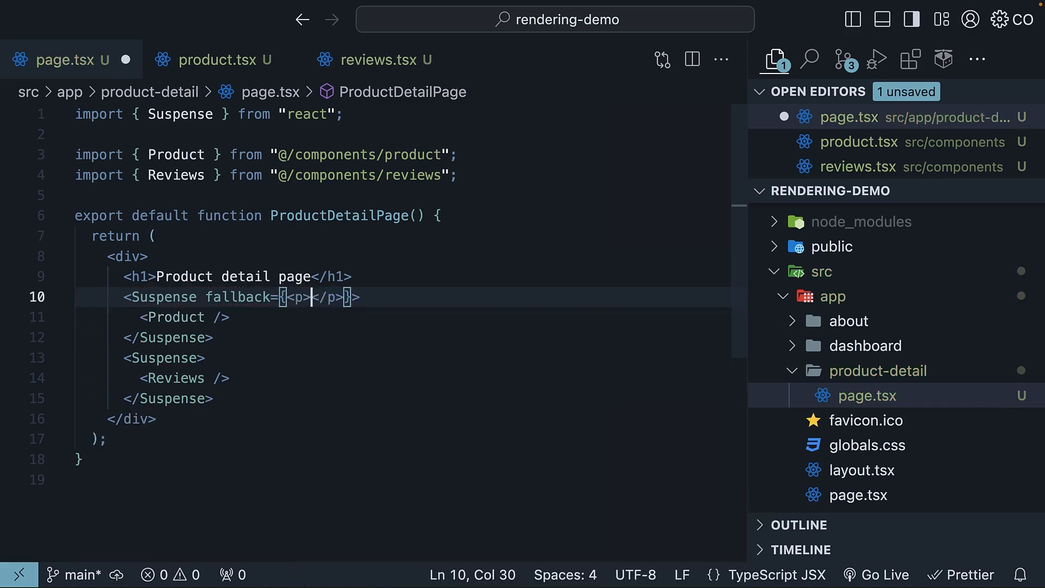
text(Loading product)
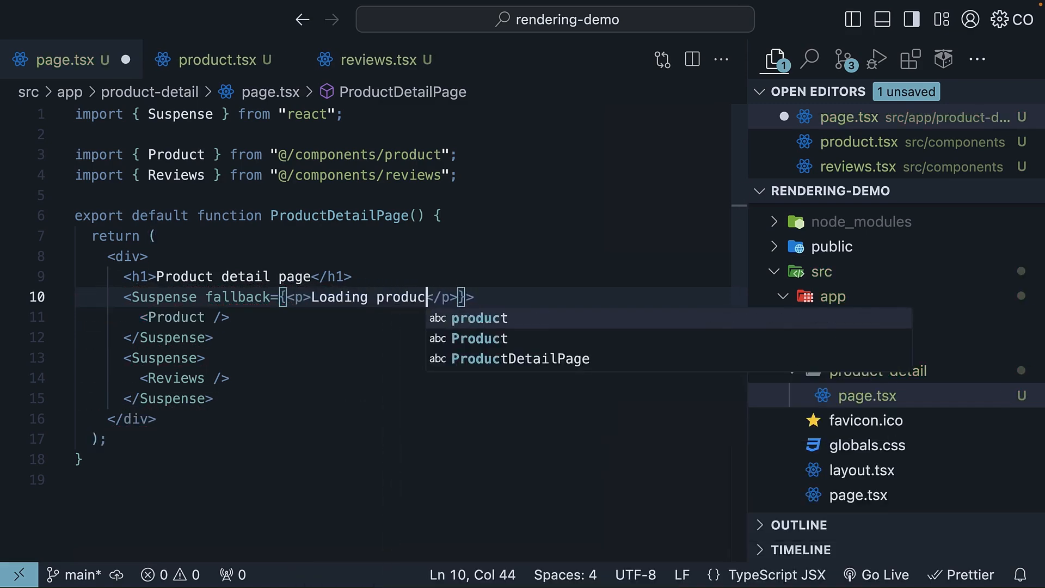
text(details...)
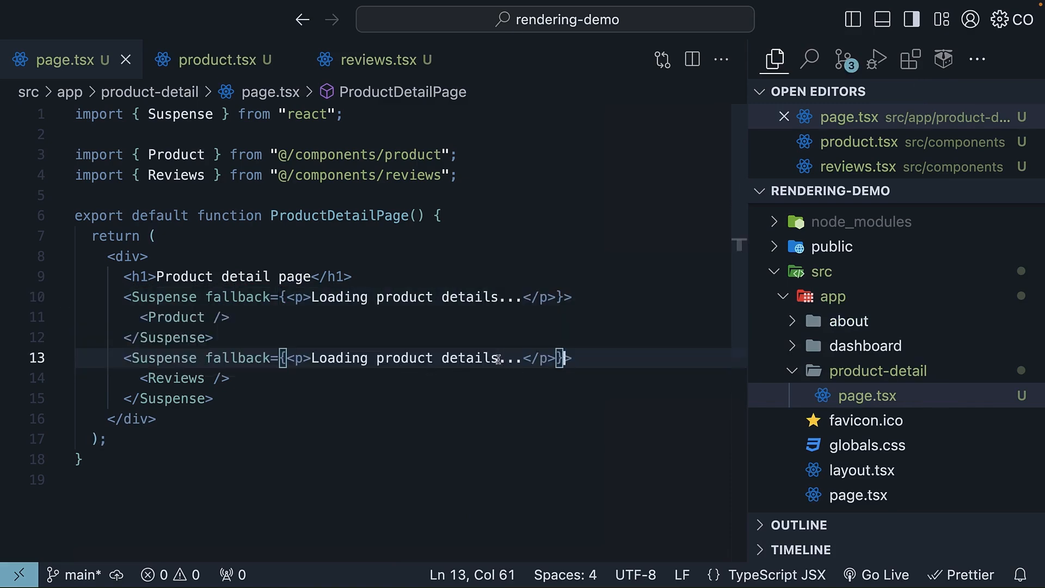
text(revie)
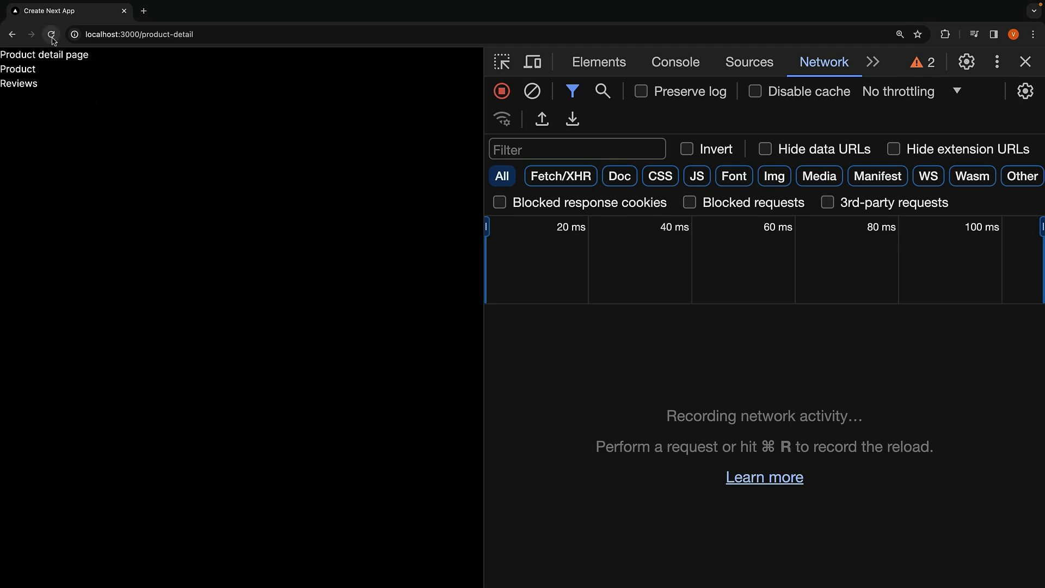
- Reload product-detail and view its timing: 91 ms wait, 3.96 s content download
click(51, 33)
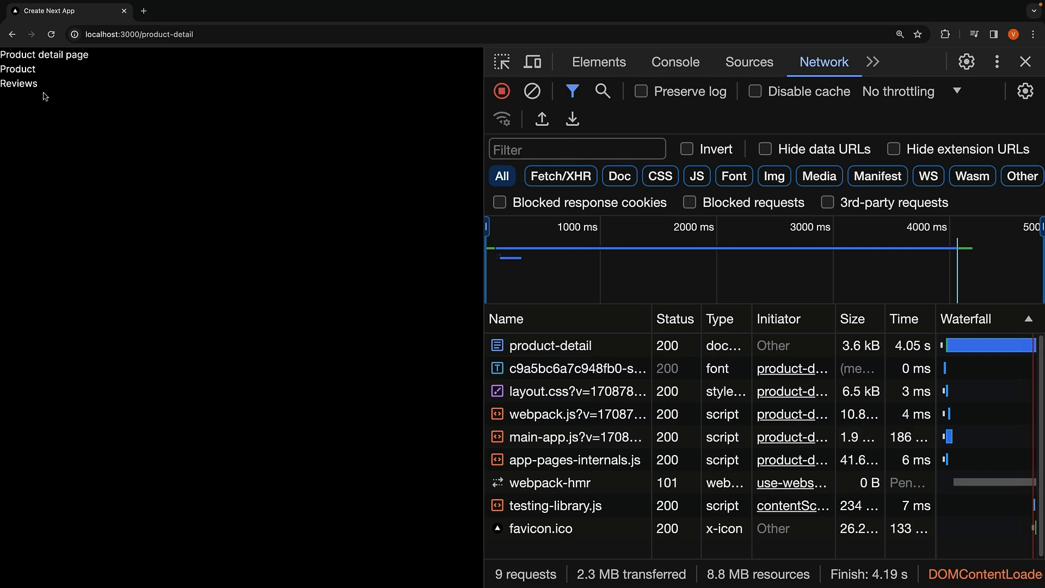
click(988, 344)
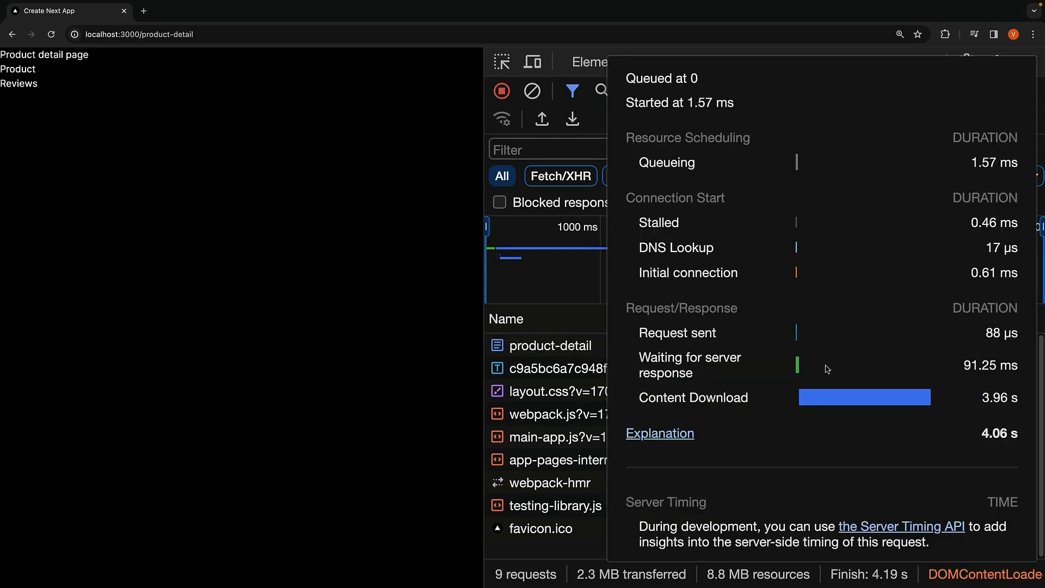
mouse_move(980, 379)
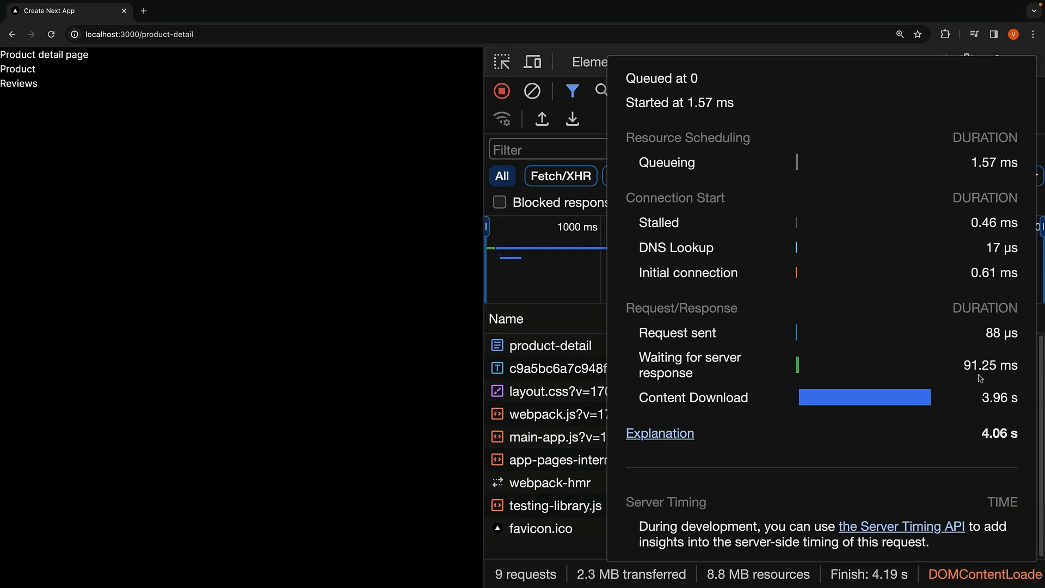
mouse_move(989, 378)
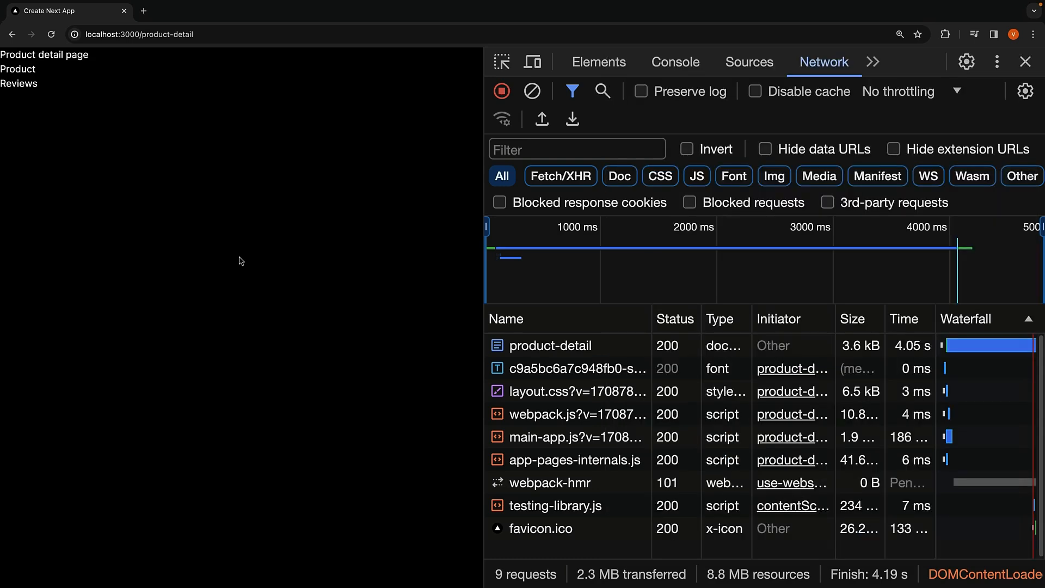
mouse_move(66, 137)
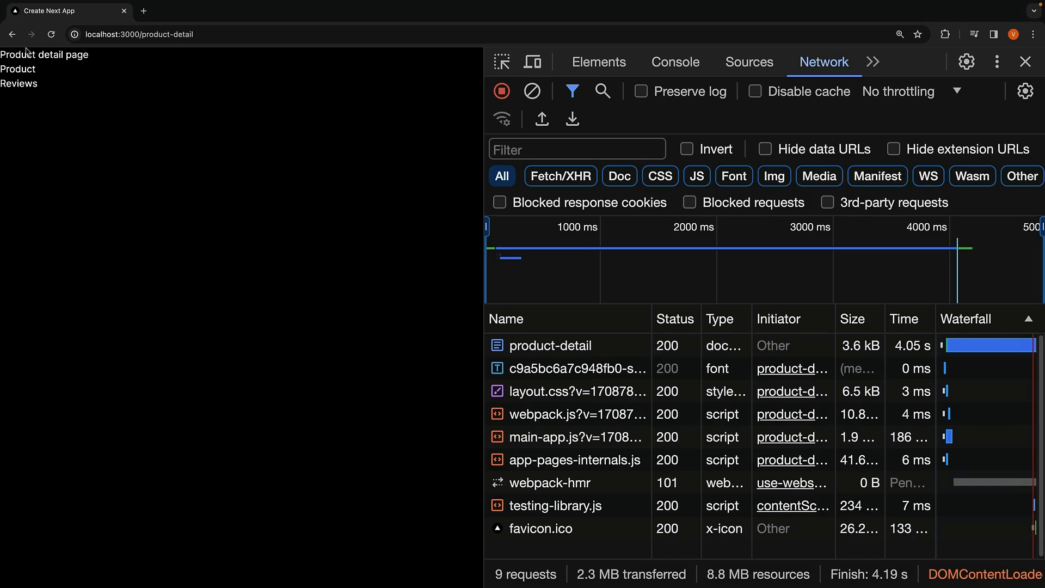
- Reload the product-detail page again, recording a 4.07-second document request
click(50, 34)
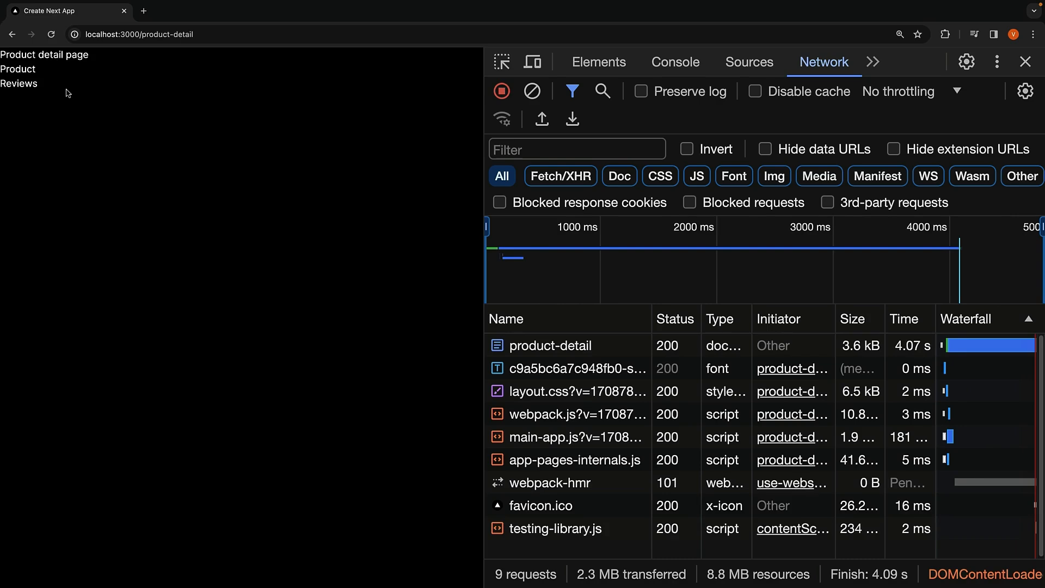
mouse_move(123, 136)
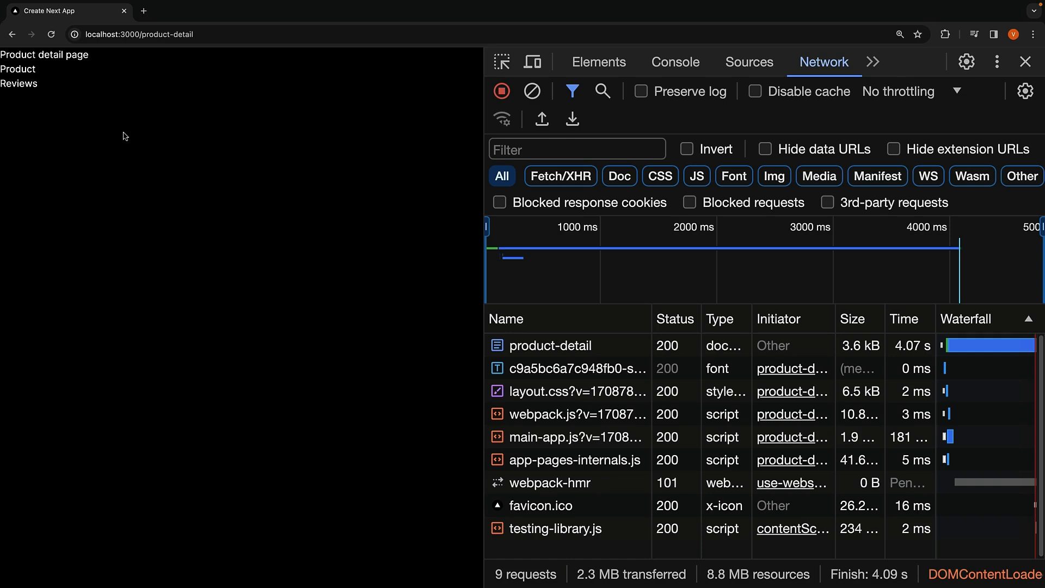
mouse_move(137, 169)
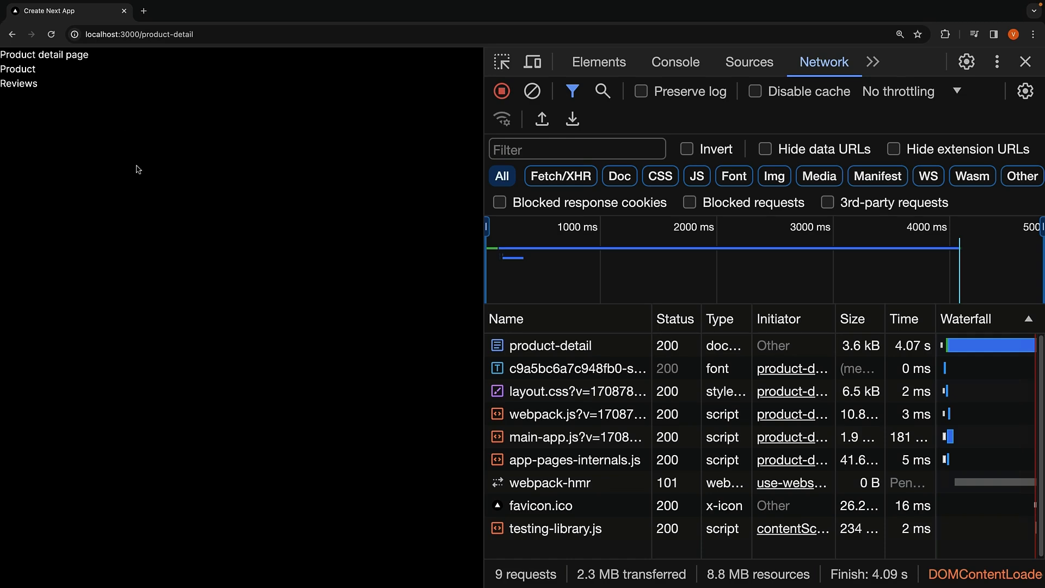